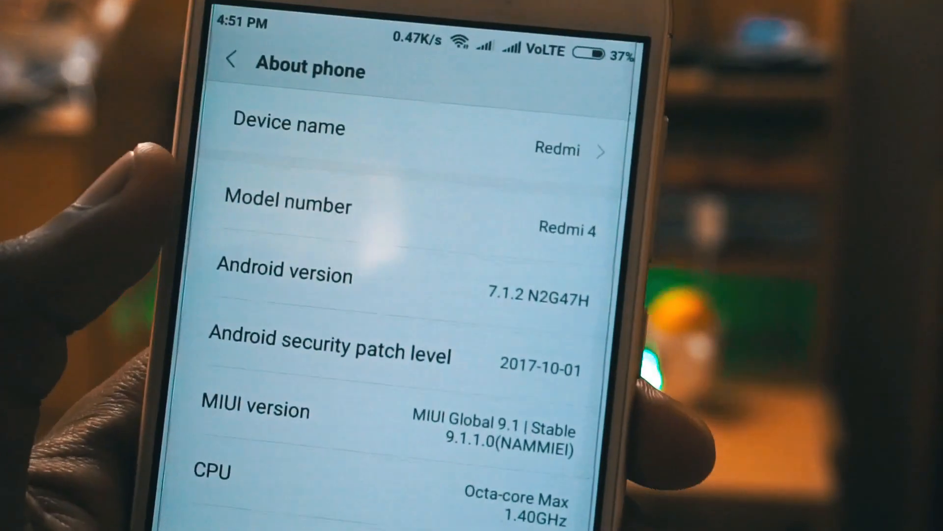
# - Leave About phone for the main Settings list and open Additional settings
pyautogui.click(231, 62)
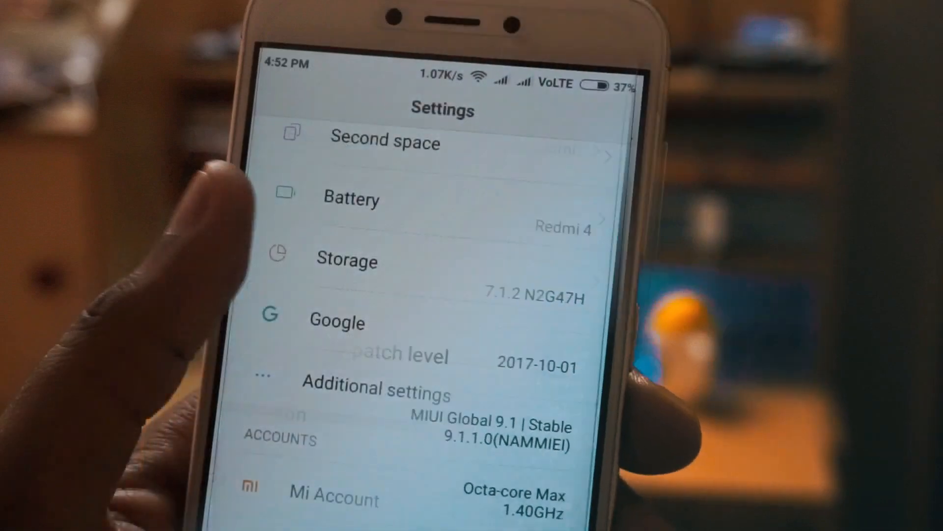
pyautogui.click(373, 388)
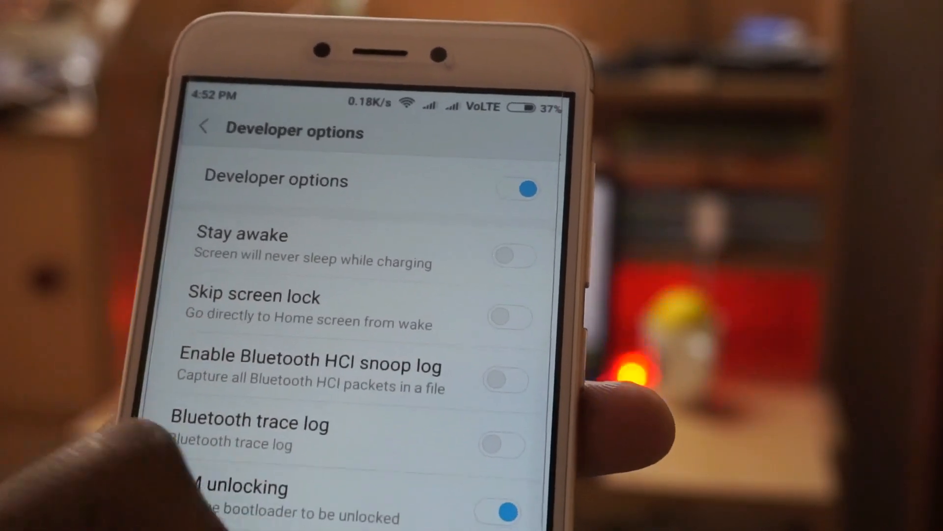
pyautogui.scroll(-3)
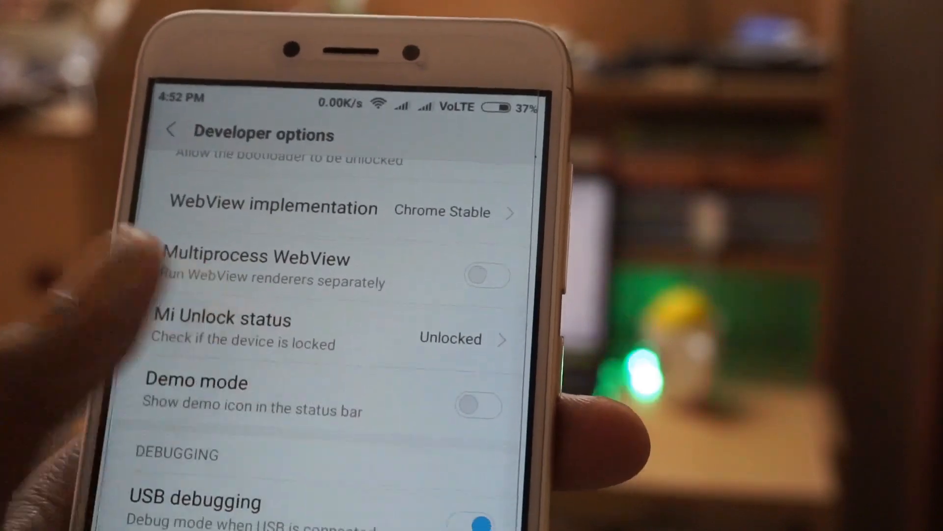
pyautogui.scroll(3)
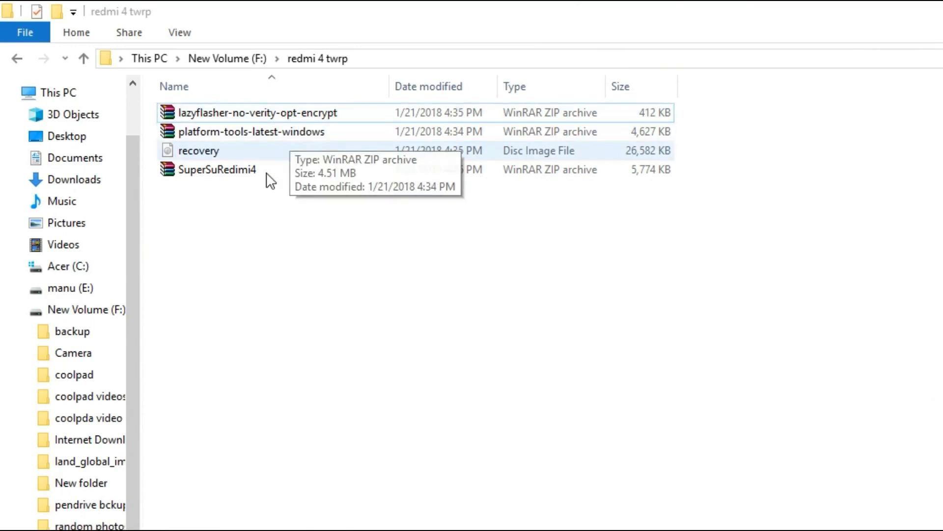
# - Extract platform-tools-latest-windows.zip here into the redmi 4 twrp folder
pyautogui.click(252, 131)
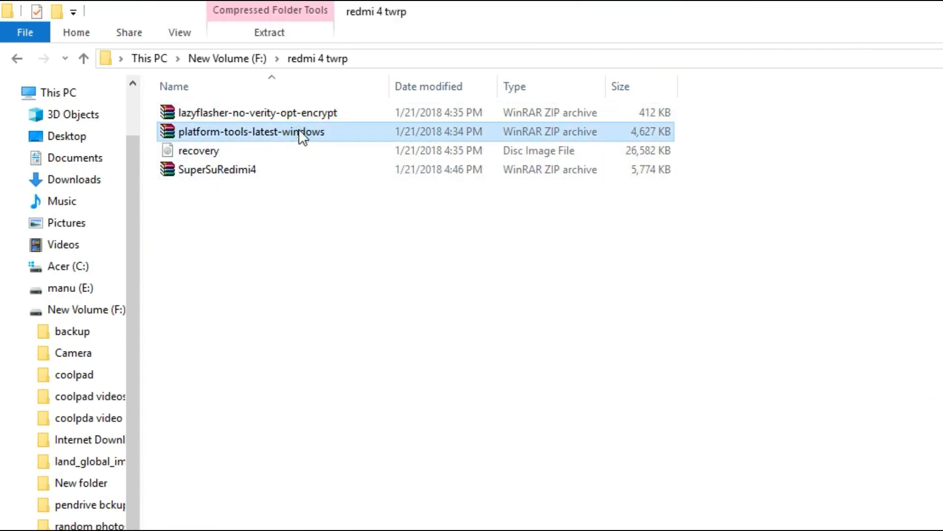
pyautogui.rightClick(253, 131)
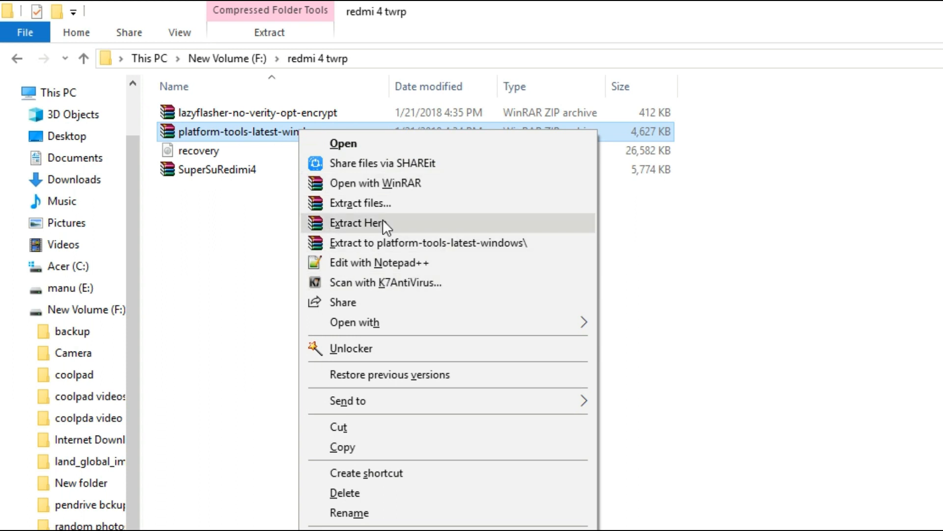
pyautogui.click(357, 222)
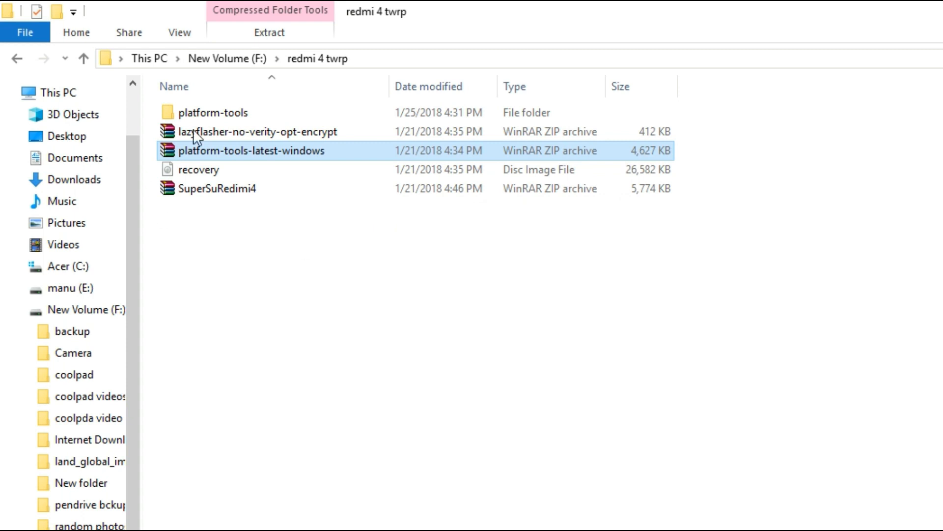
pyautogui.moveTo(253, 188)
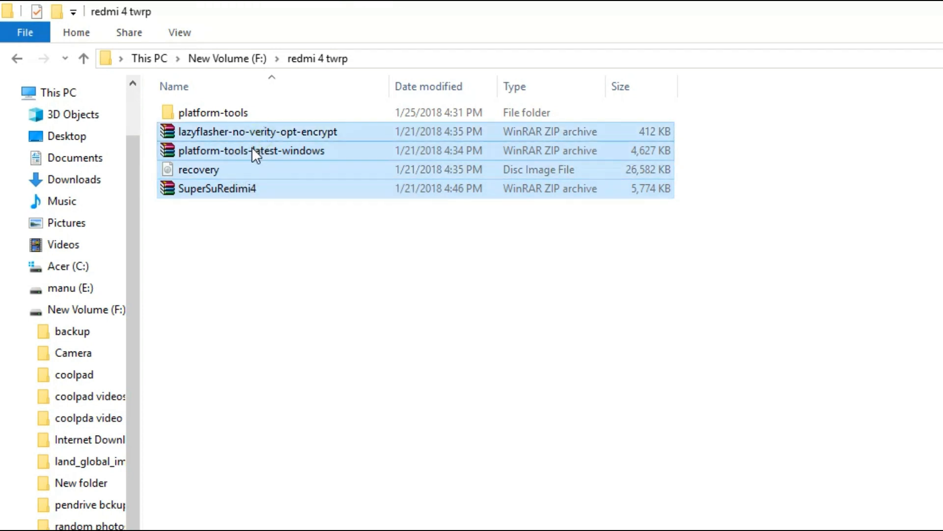
pyautogui.moveTo(319, 188)
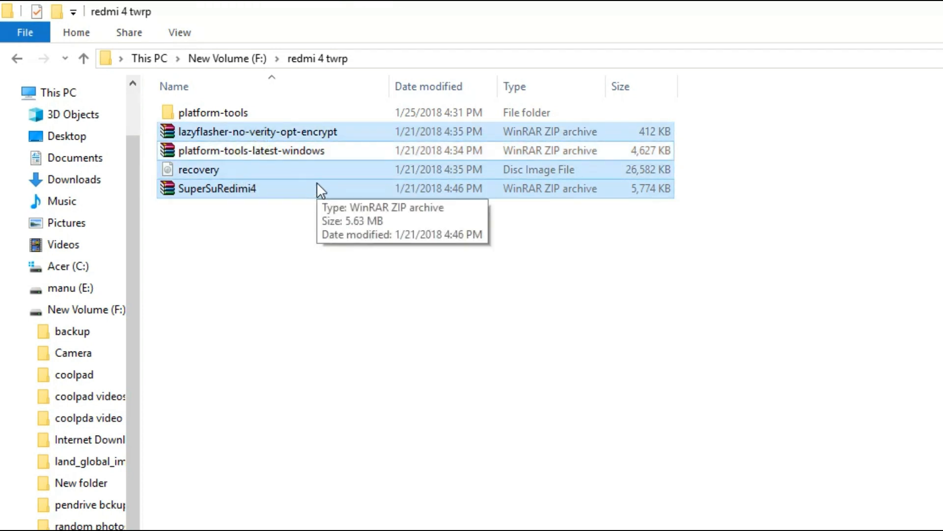
# - Open the platform-tools folder, then go back to redmi 4 twrp
pyautogui.doubleClick(218, 112)
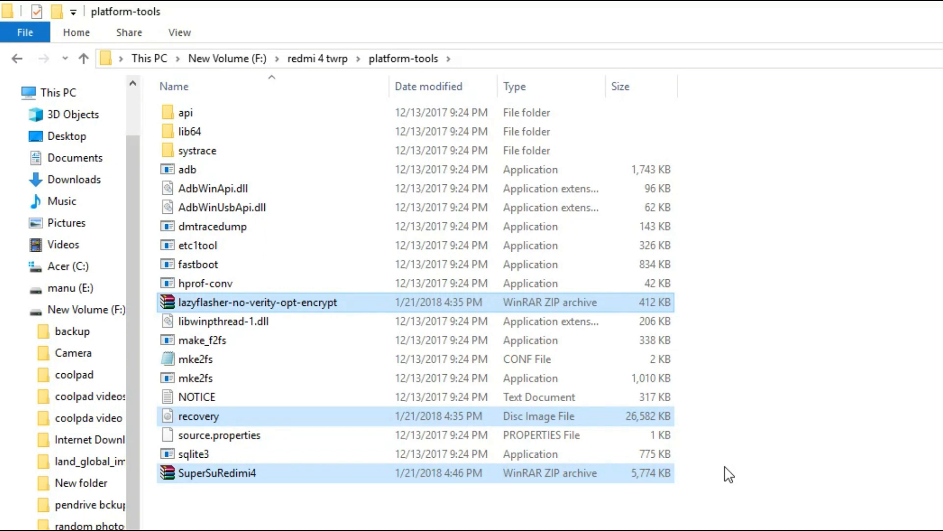
pyautogui.moveTo(17, 58)
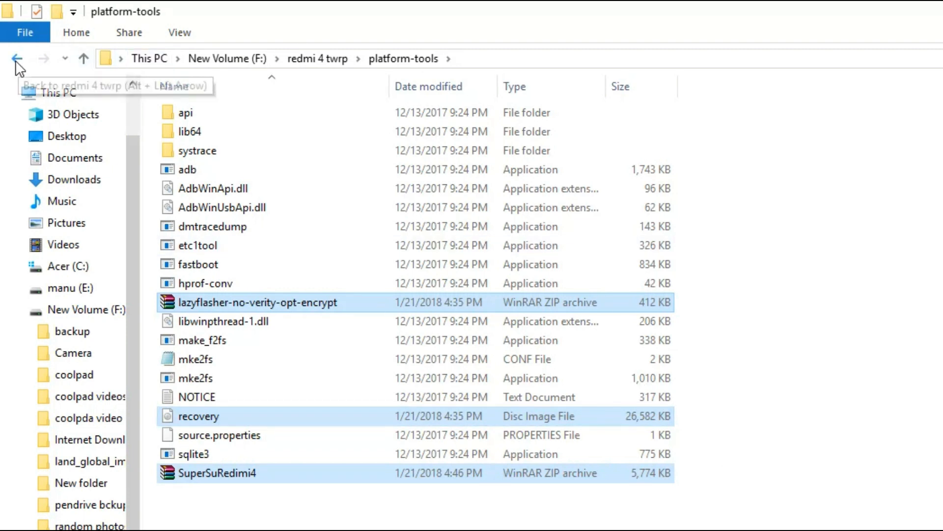
pyautogui.click(16, 59)
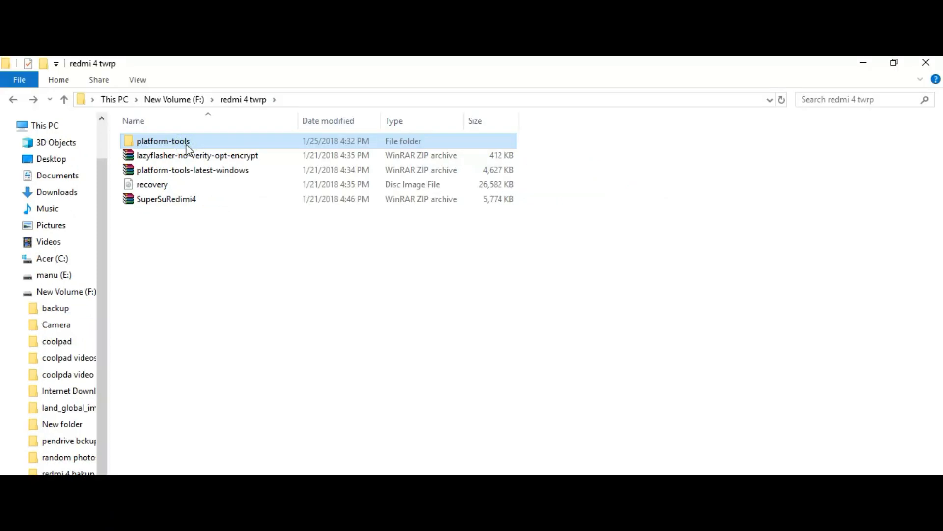
pyautogui.moveTo(836, 62)
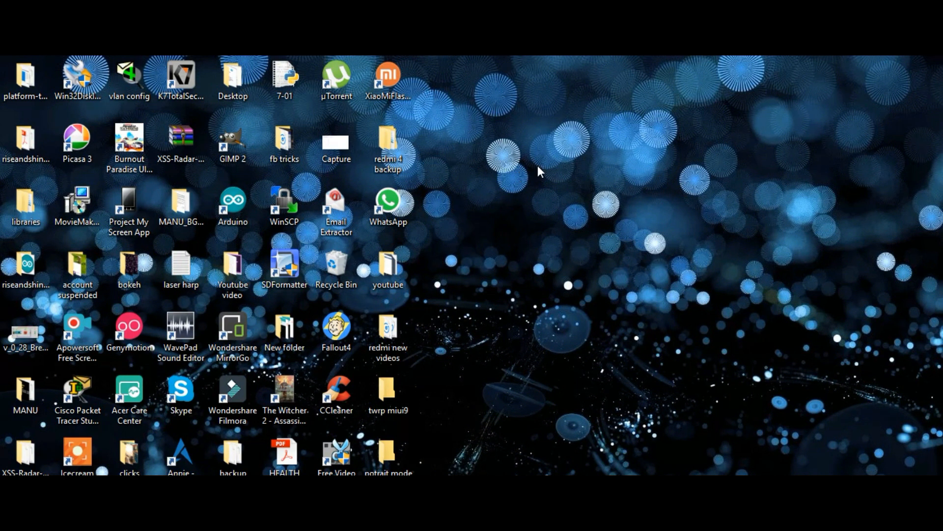
# - Paste the copied platform-tools folder onto an empty area of the desktop
pyautogui.rightClick(539, 172)
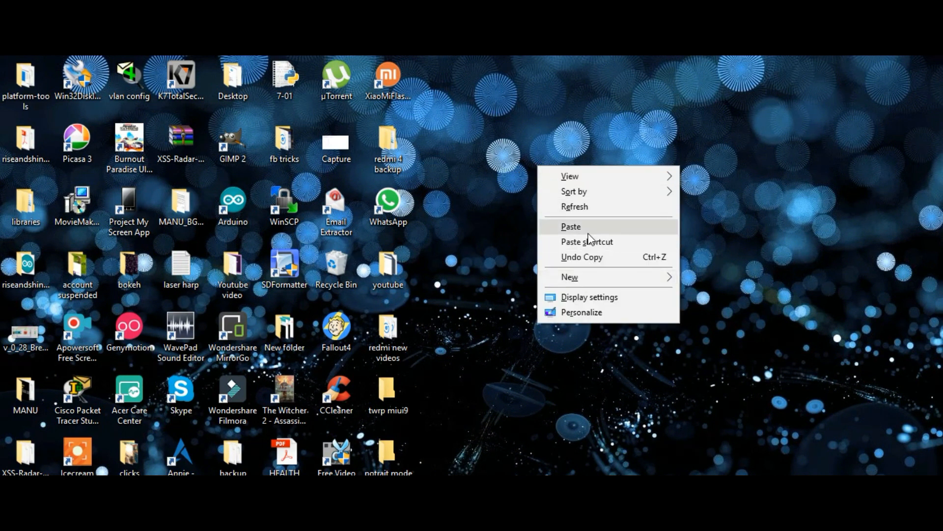
pyautogui.click(571, 227)
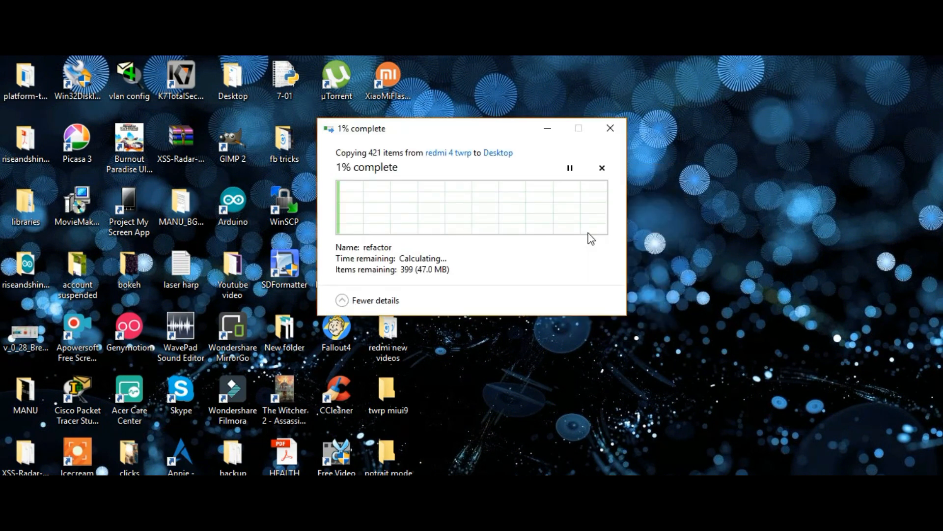